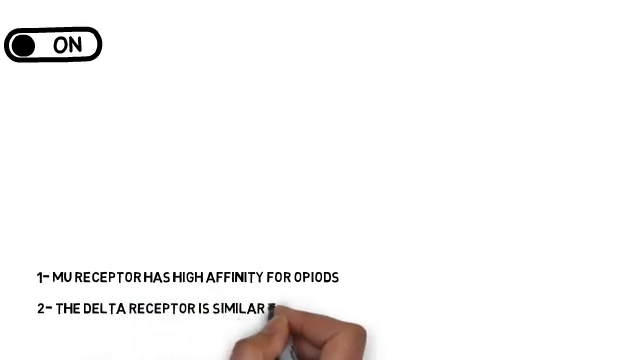
{"action": "type", "text": "TO MU RECEPTOR DISTRIBUTION, HOWEVER IS RESTRICTED"}
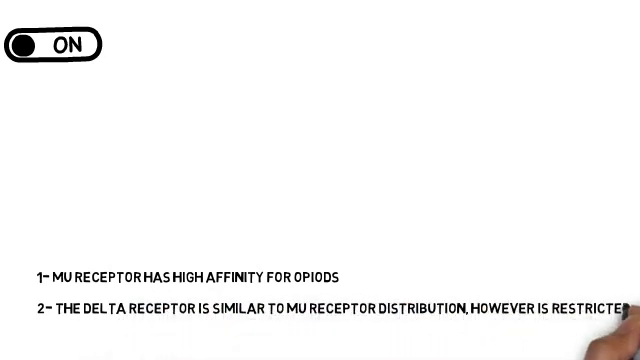